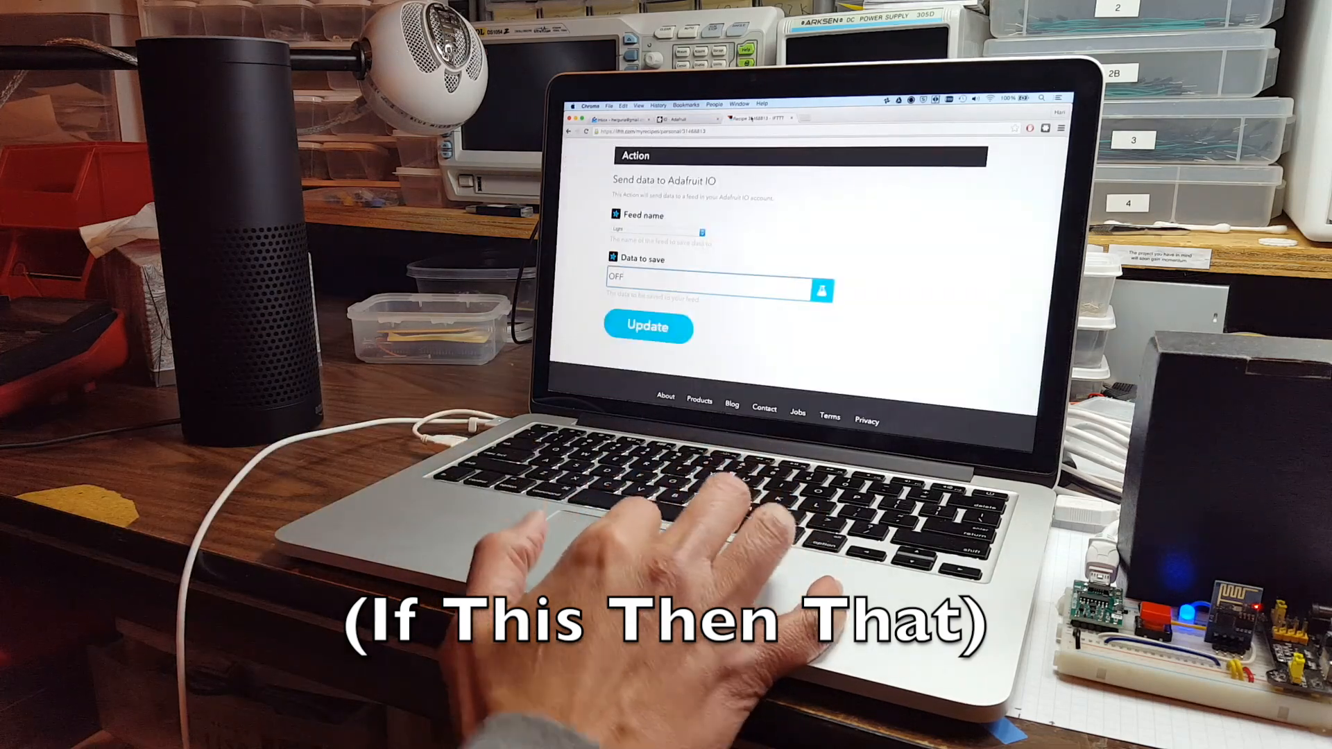
- Update the recipe so 'Alexa trigger light off' sends data to the Light feed
left_click(649, 326)
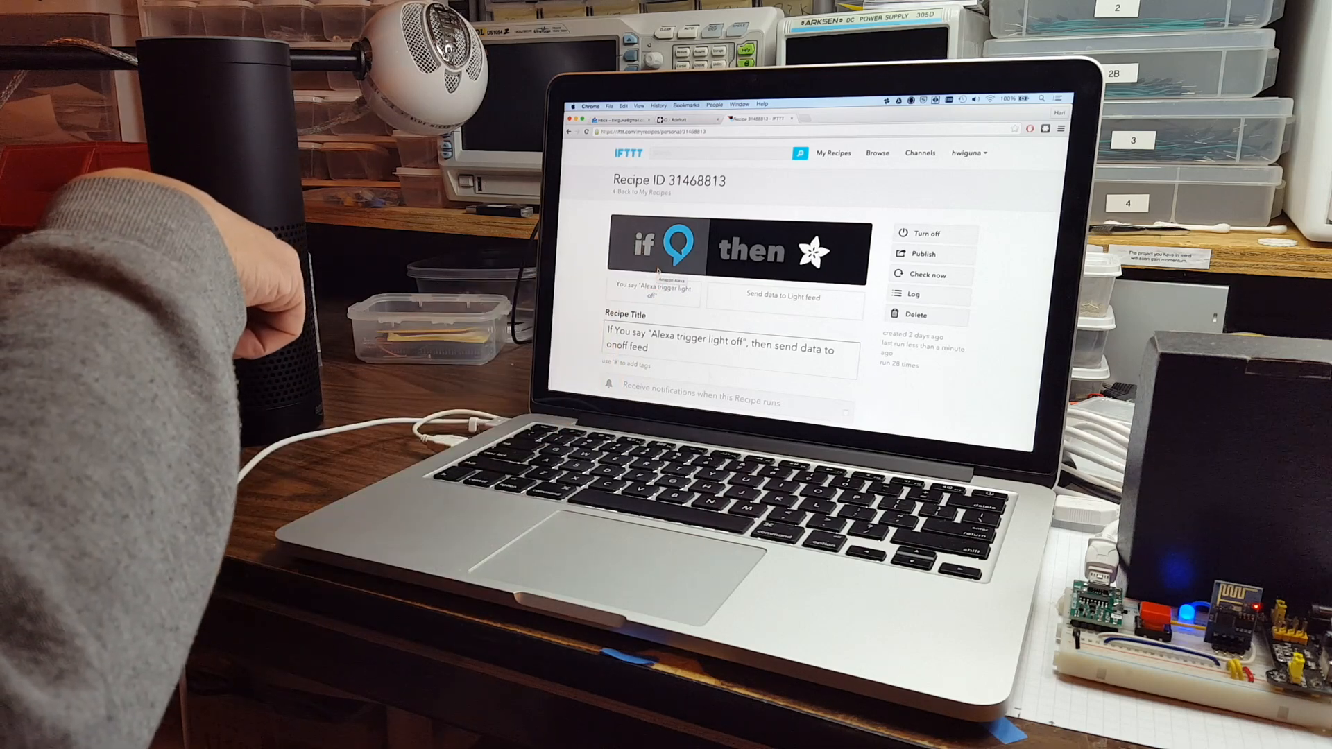
- Review the recipe: phrase 'light off' sending OFF to the Adafruit IO Light feed
scroll("down", 3)
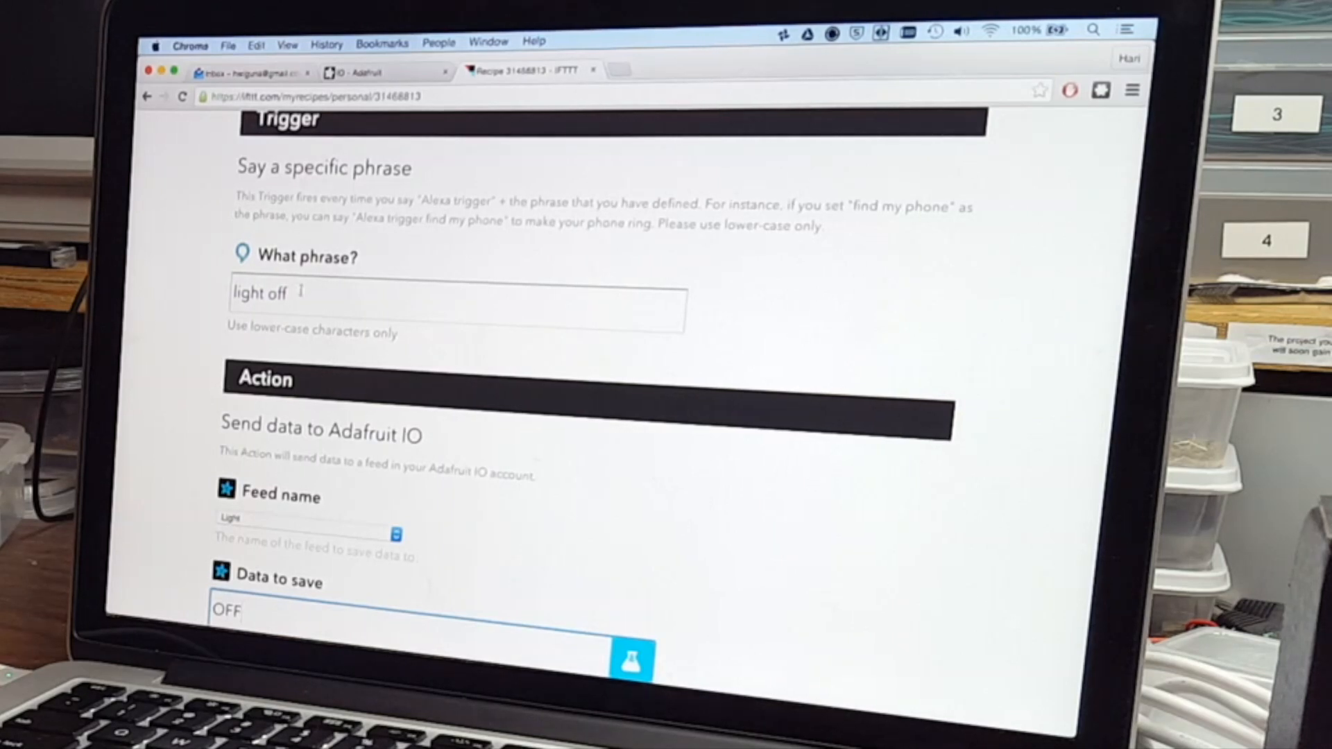
double_click(259, 294)
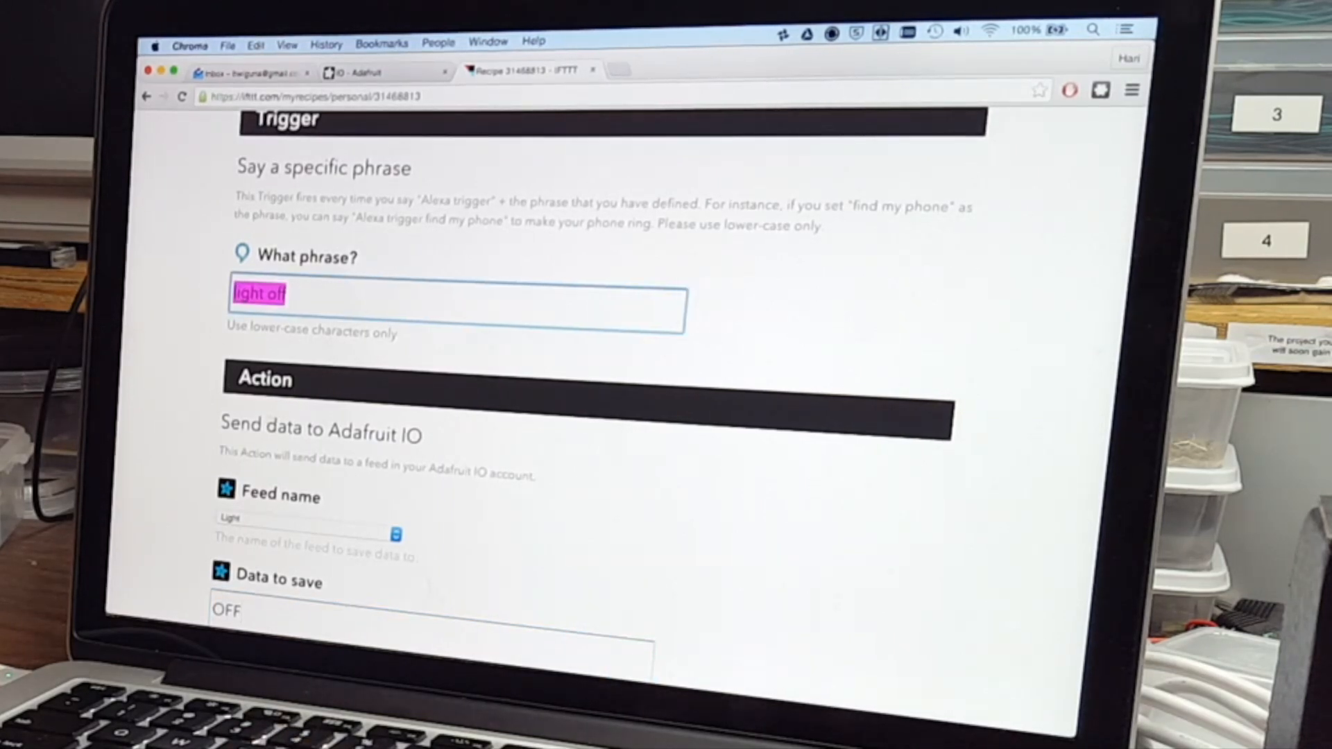
scroll("down", 3)
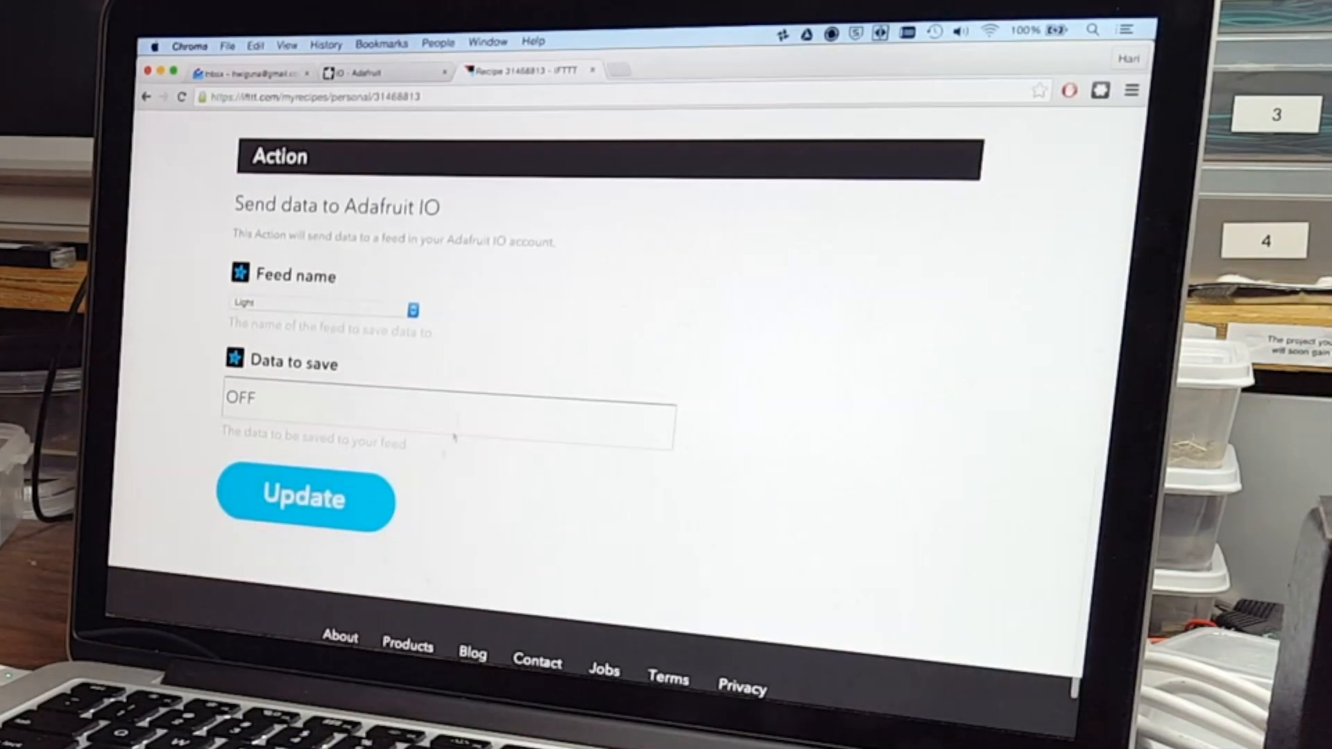